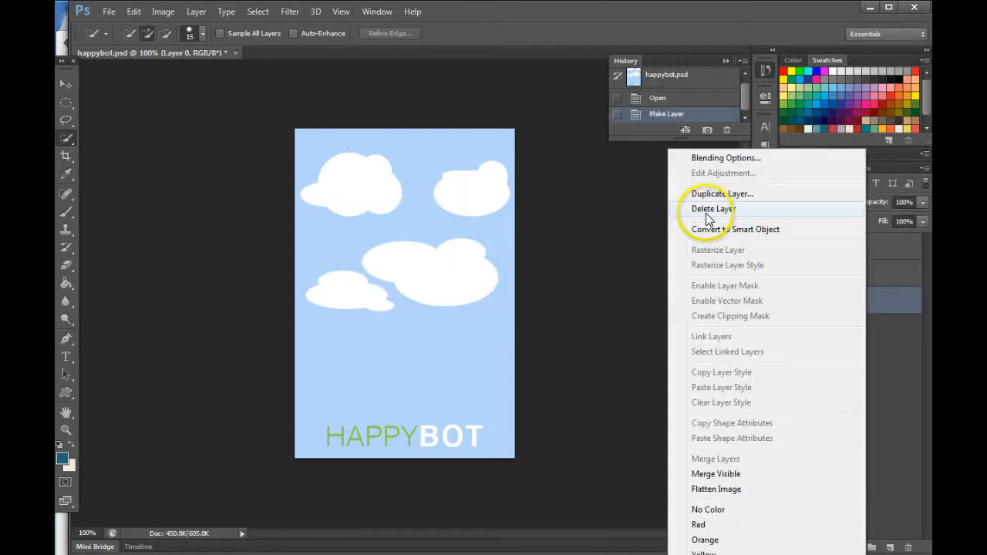
Convert the sky Layer 0 into a smart object.
{"action": "left_click", "coordinate": [734, 228]}
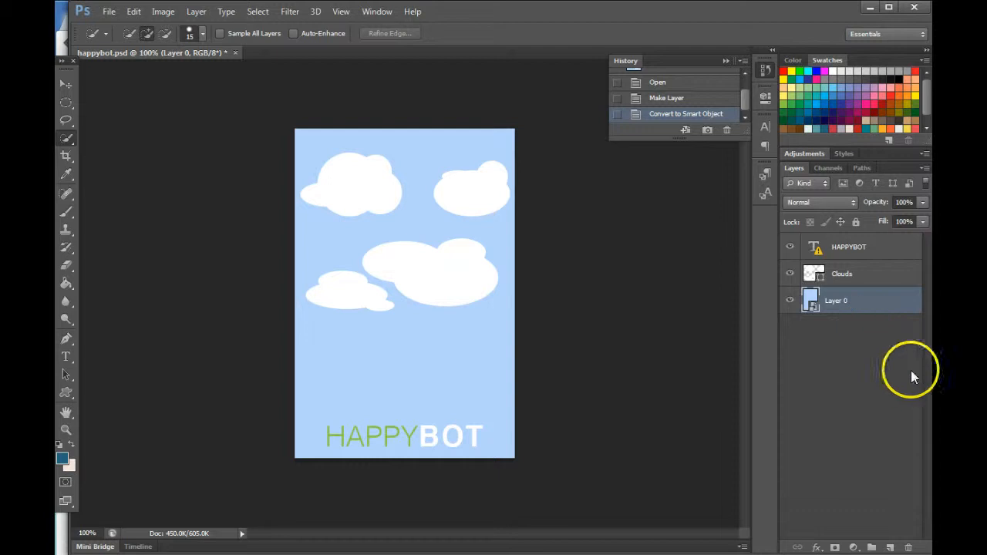
{"action": "left_click", "coordinate": [290, 11]}
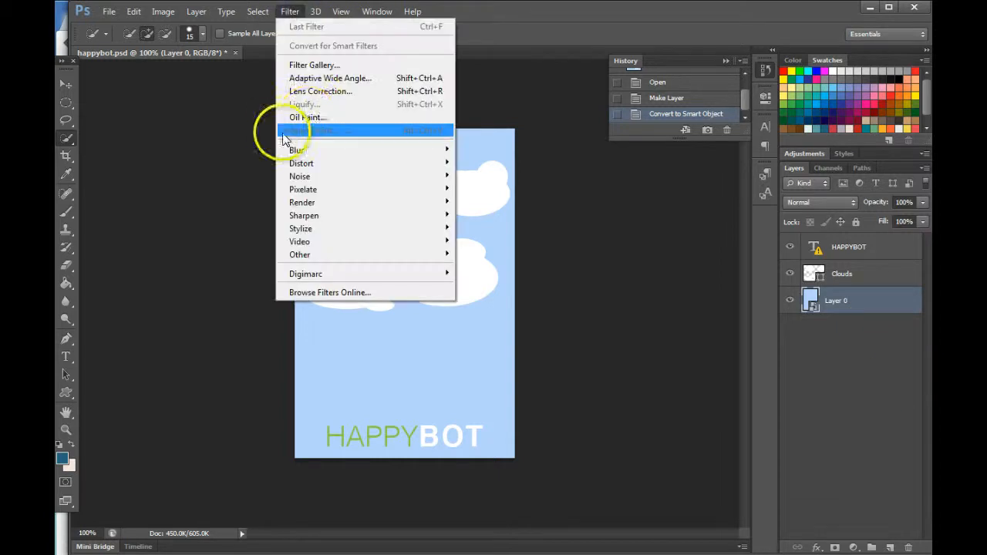
Apply an Oil Paint smart filter to the sky layer for a brushstroke texture.
{"action": "left_click", "coordinate": [307, 117]}
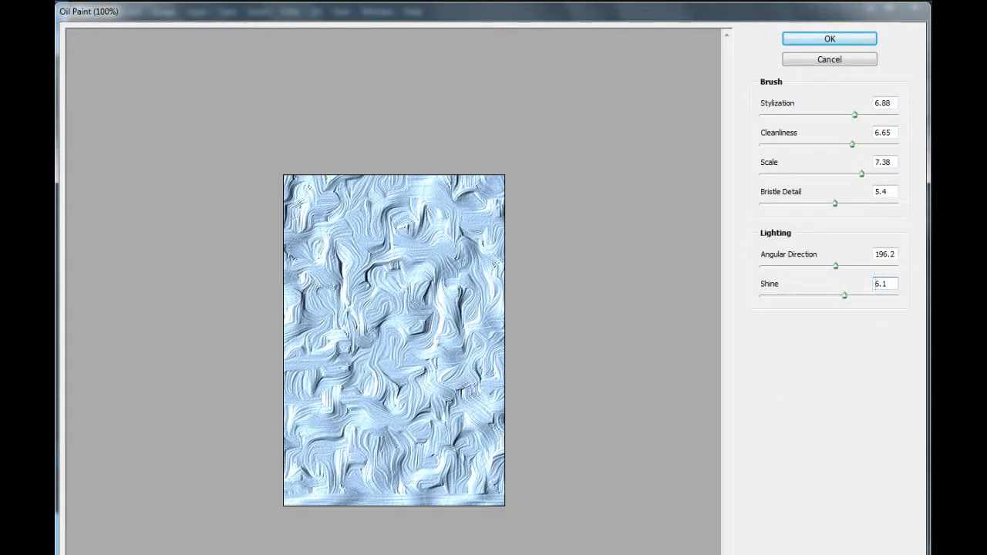
{"action": "left_click", "coordinate": [830, 39]}
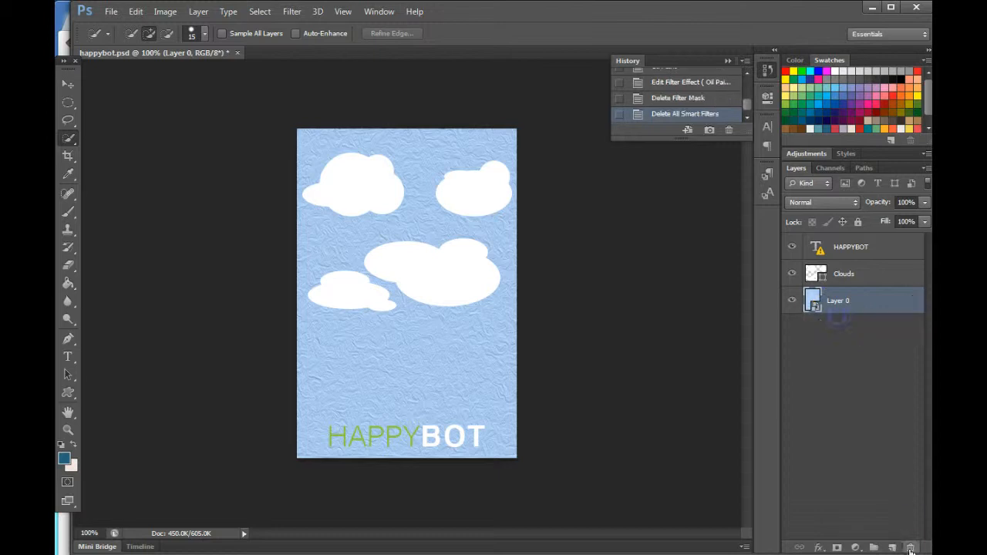
Open the sky smart object's contents as a separate Layer 0 document, dismissing the save reminder.
{"action": "left_click", "coordinate": [685, 114]}
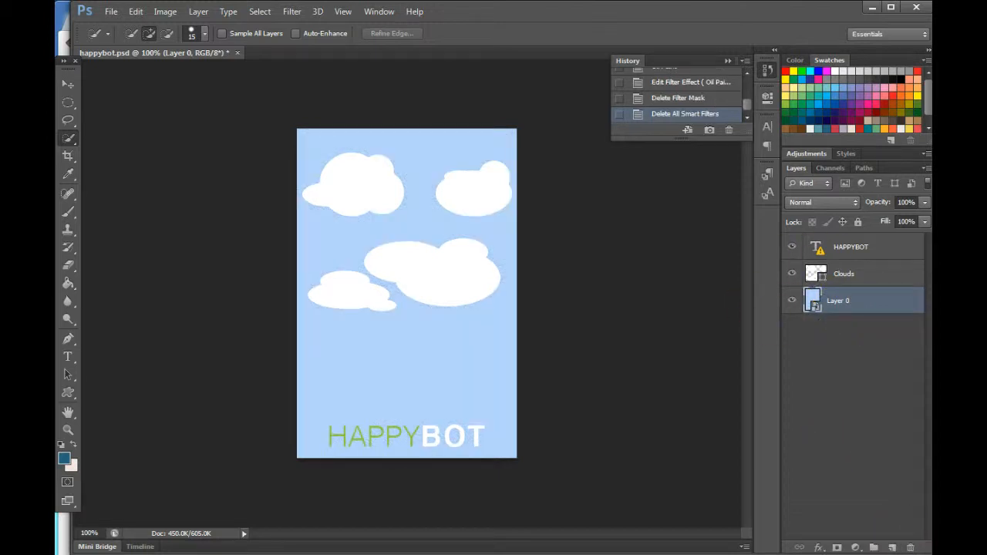
{"action": "double_click", "coordinate": [814, 301]}
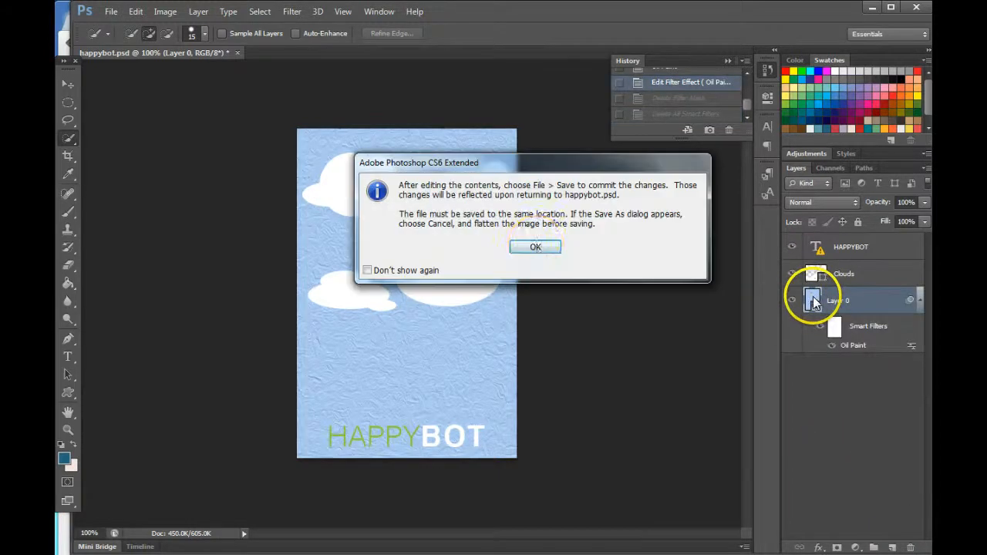
{"action": "left_click", "coordinate": [535, 246]}
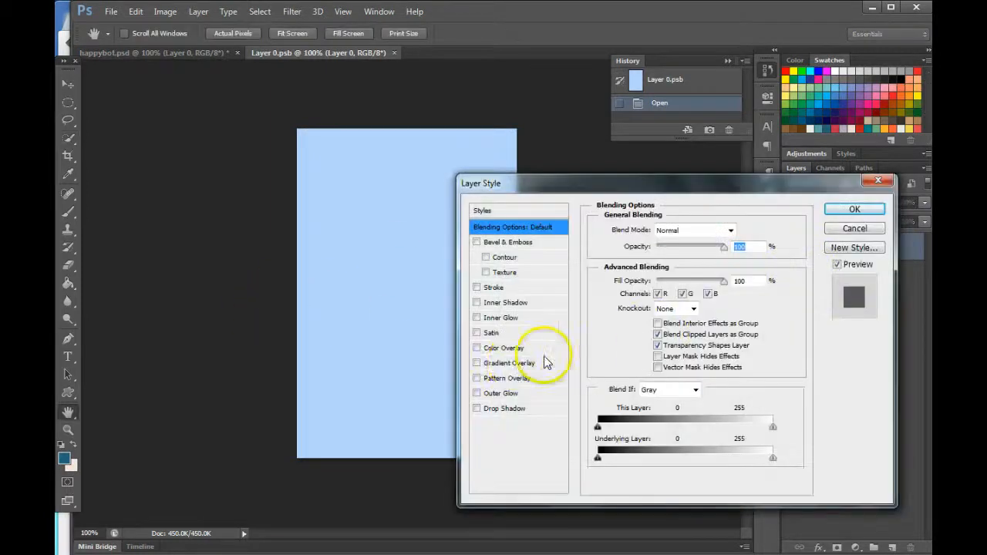
Add a reversed Gradient Overlay in Overlay blend mode so the sky fades blue to white.
{"action": "left_click", "coordinate": [476, 363]}
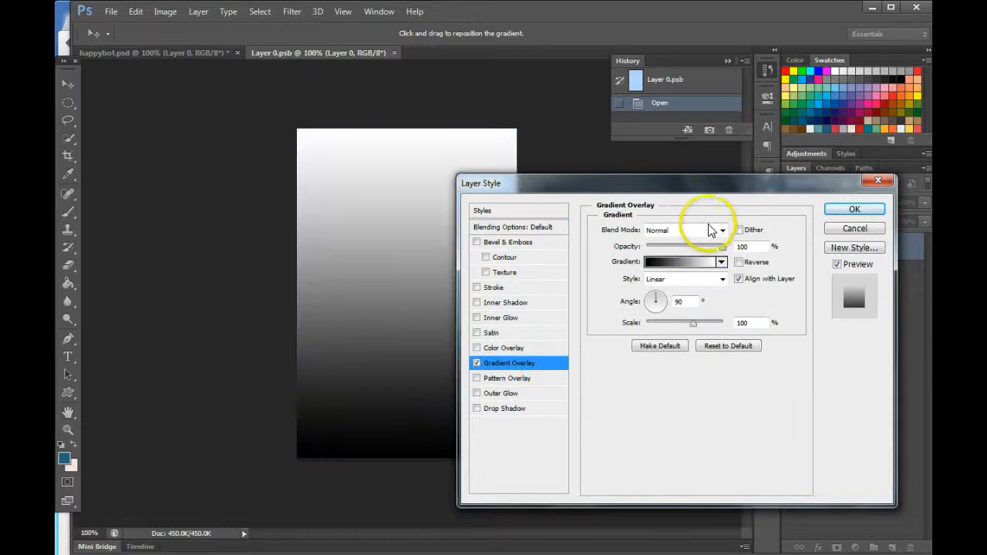
{"action": "left_click", "coordinate": [685, 230]}
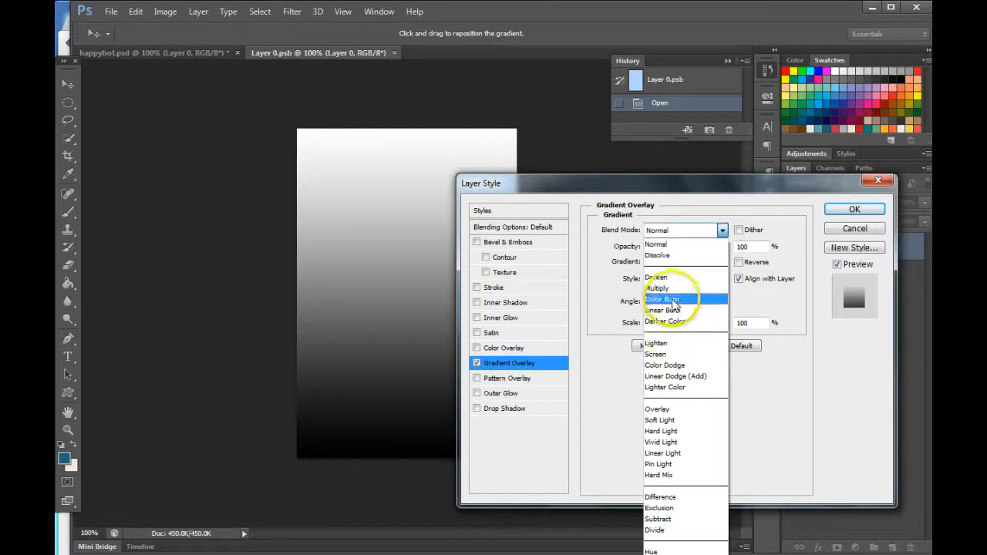
{"action": "mouse_move", "coordinate": [666, 409]}
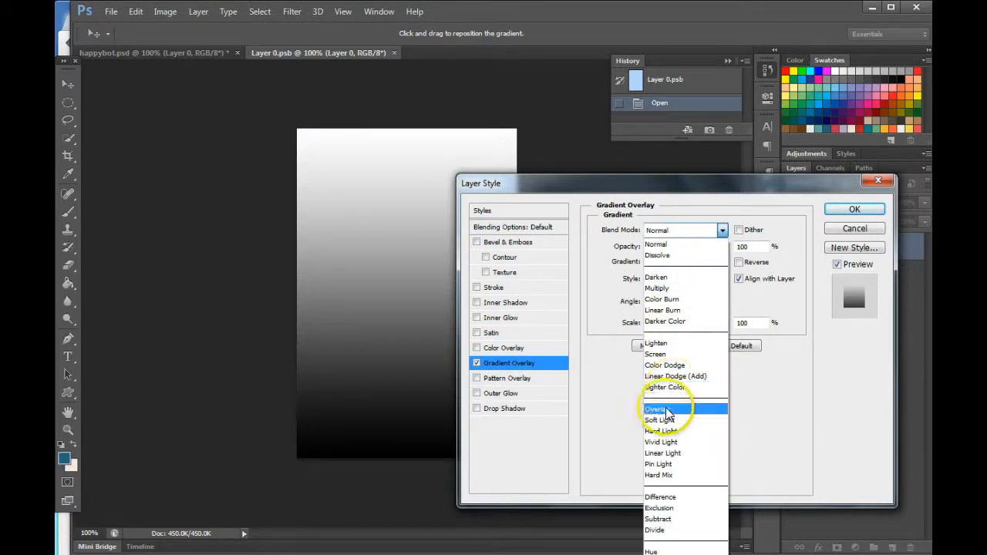
{"action": "left_click", "coordinate": [654, 409]}
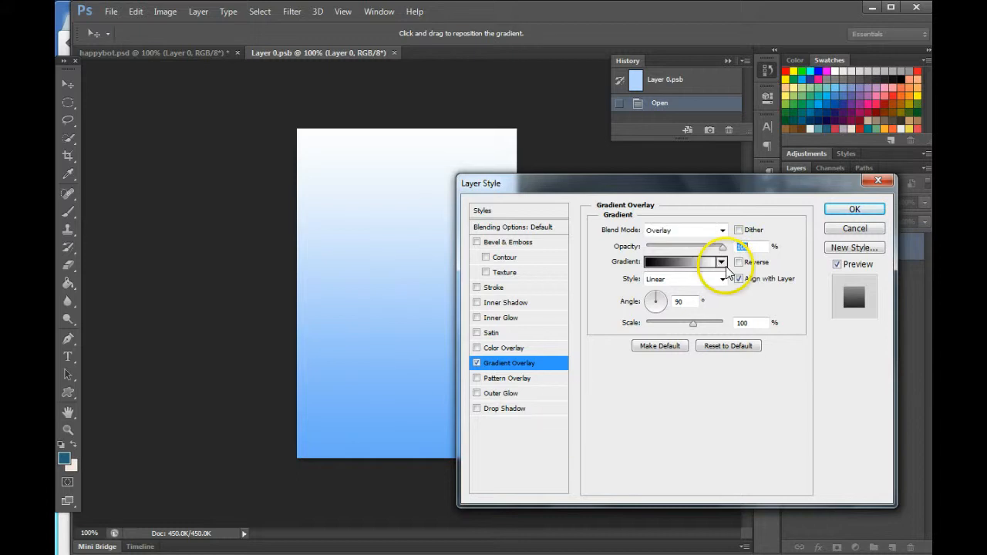
{"action": "left_click", "coordinate": [737, 262]}
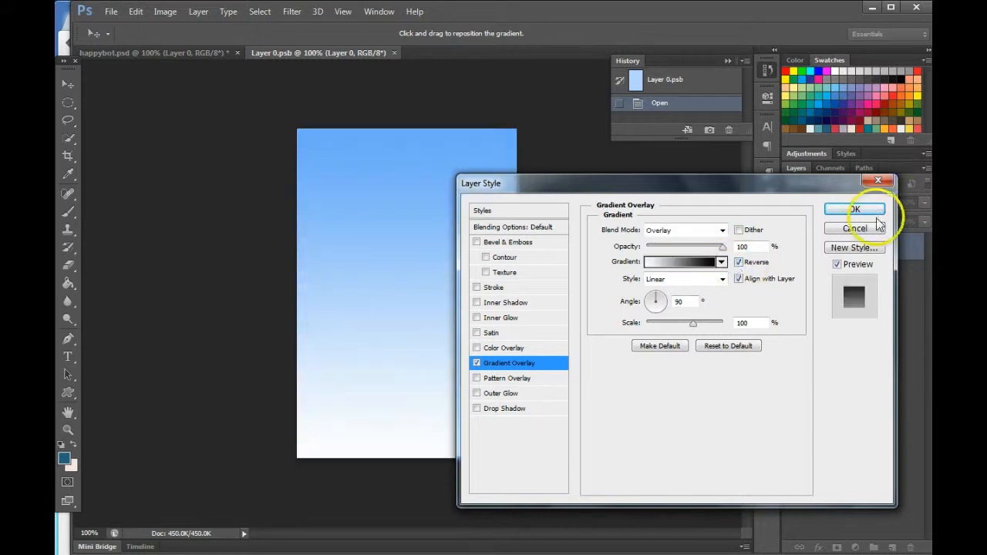
{"action": "left_click", "coordinate": [854, 210]}
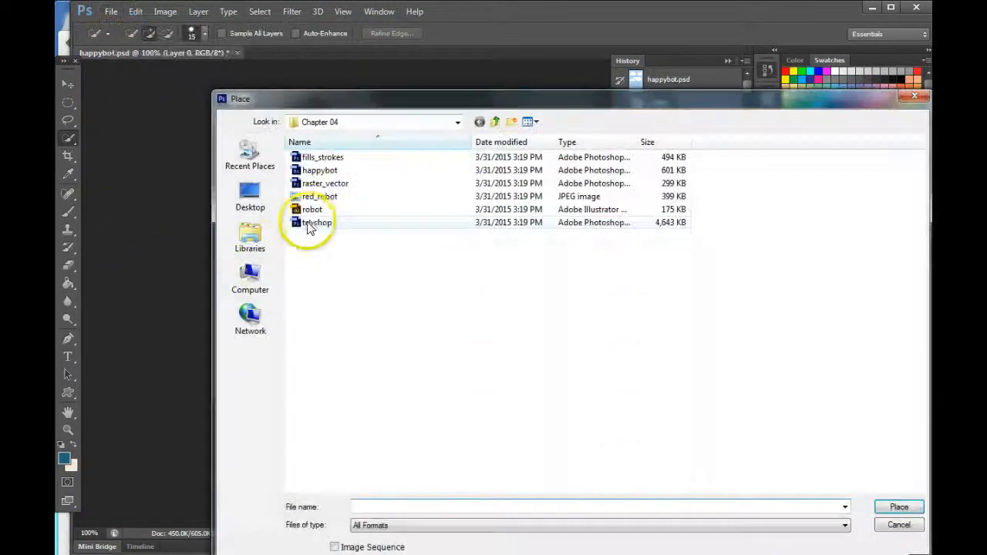
Place the robot PDF artwork as a robot layer above the painted sky.
{"action": "double_click", "coordinate": [318, 222]}
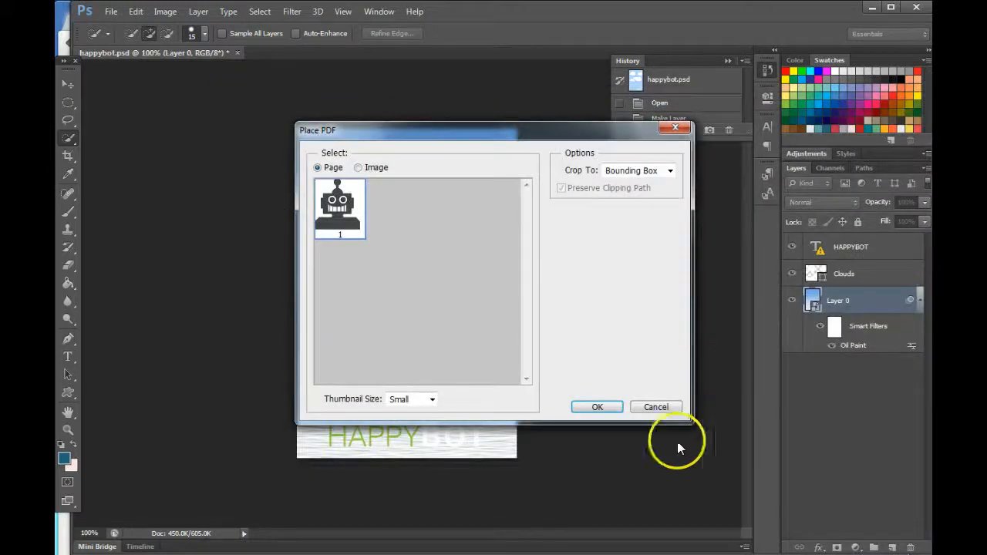
{"action": "left_click", "coordinate": [597, 407]}
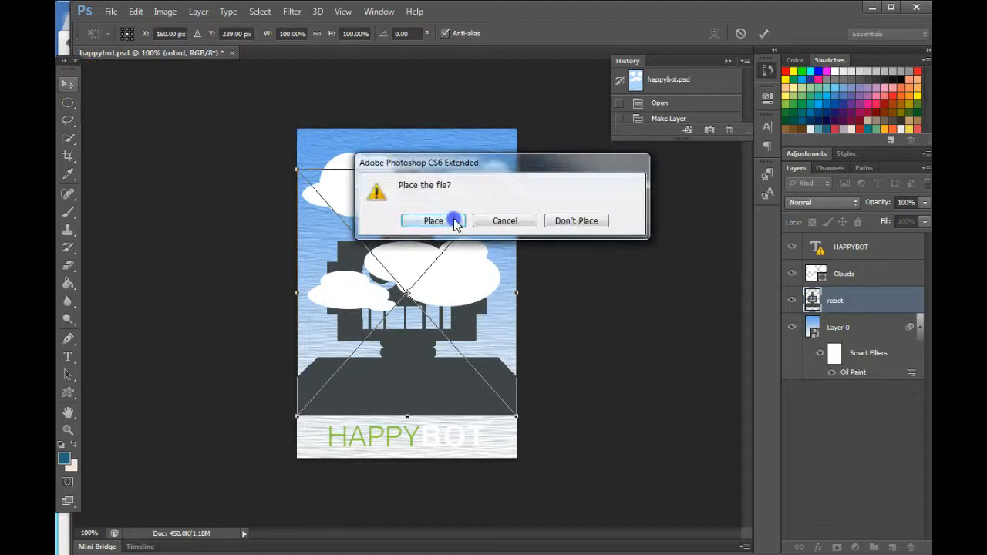
{"action": "left_click", "coordinate": [431, 220]}
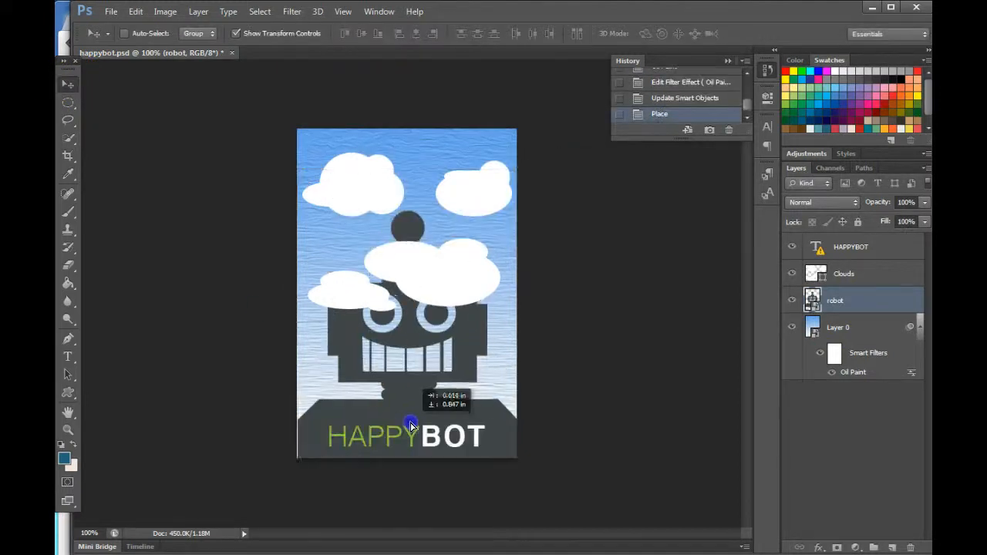